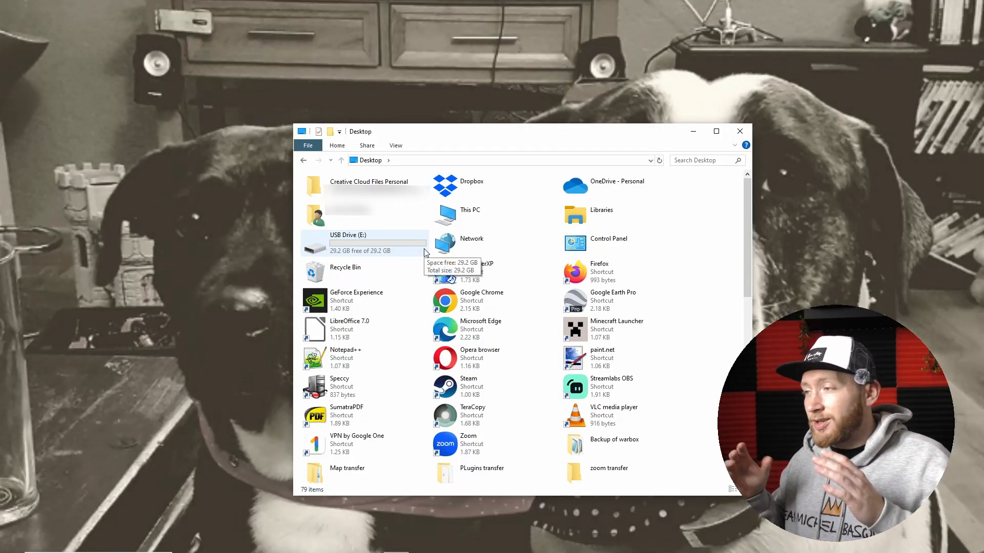
- Bring up the Format options for USB Drive (E:) with its file system list
{"action": "left_click", "coordinate": [364, 243]}
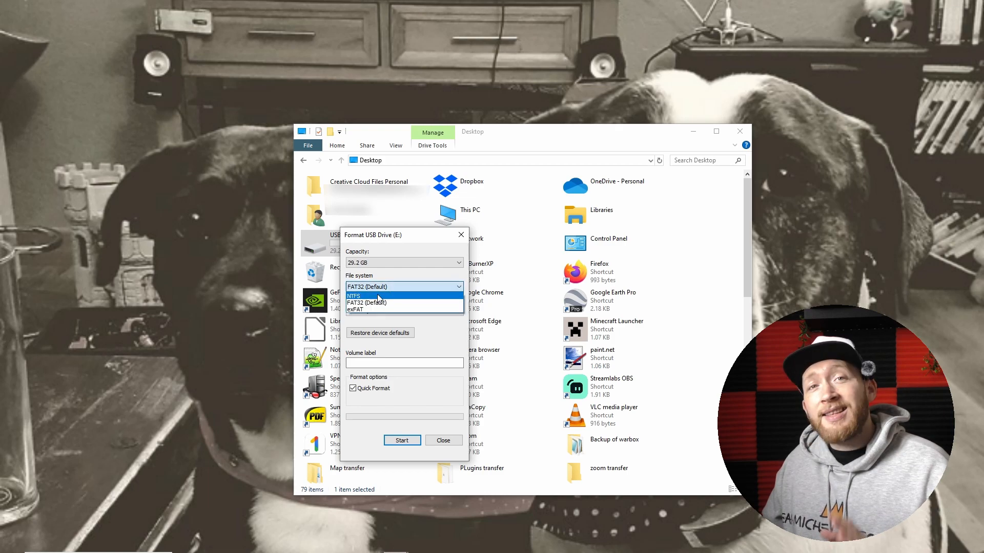
- Quick-format USB Drive (E:) as NTFS, accepting the erase warning and completion notice
{"action": "left_click", "coordinate": [354, 295]}
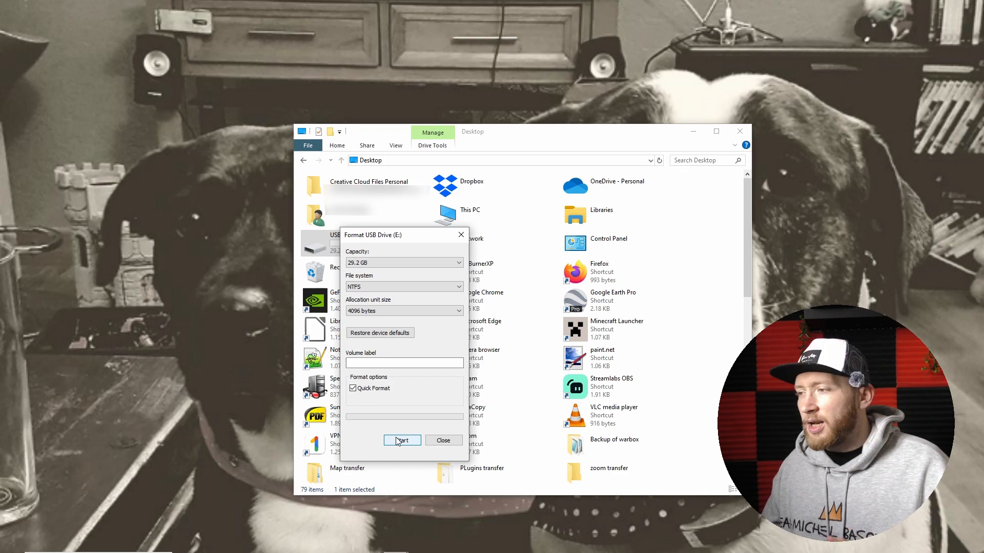
{"action": "left_click", "coordinate": [402, 440]}
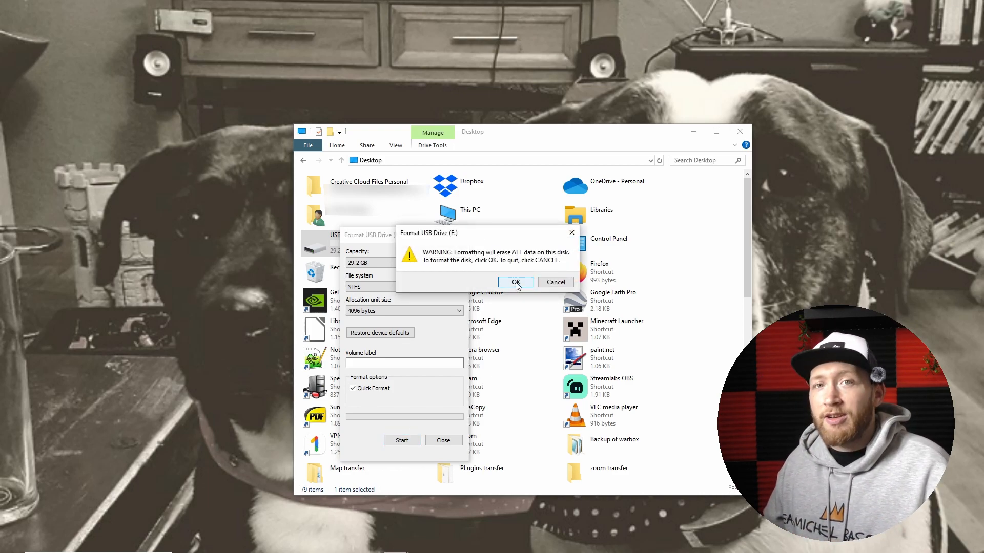
{"action": "left_click", "coordinate": [514, 282]}
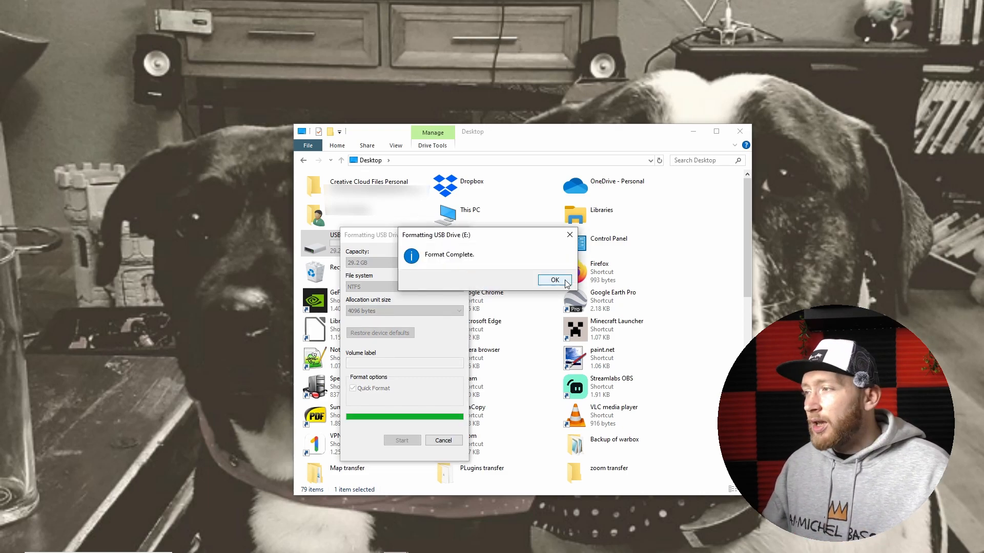
{"action": "left_click", "coordinate": [553, 280]}
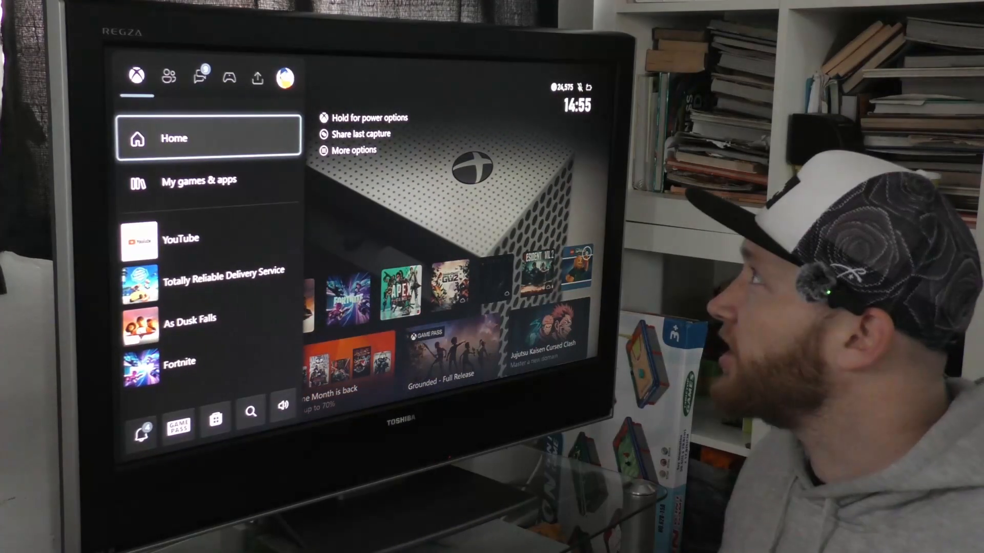
- Set game clip recording length to 15 seconds and Xbox network uploads to Don't upload
{"action": "left_click", "coordinate": [228, 77]}
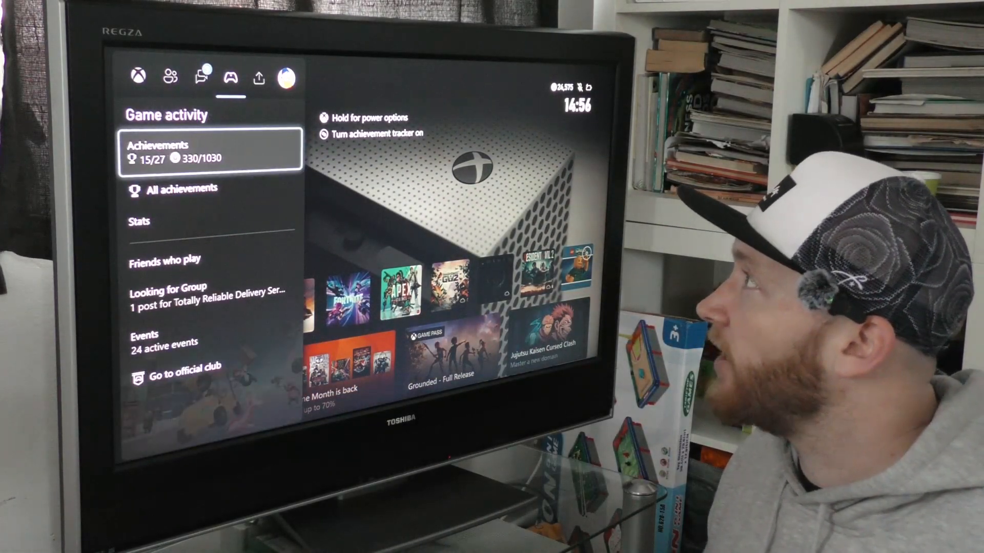
{"action": "left_click", "coordinate": [259, 77]}
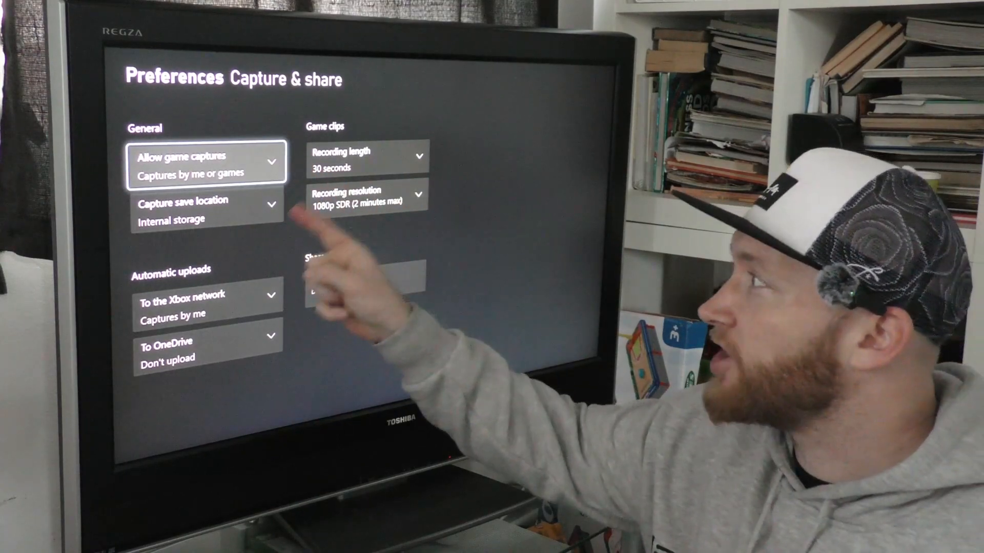
{"action": "left_click", "coordinate": [207, 210]}
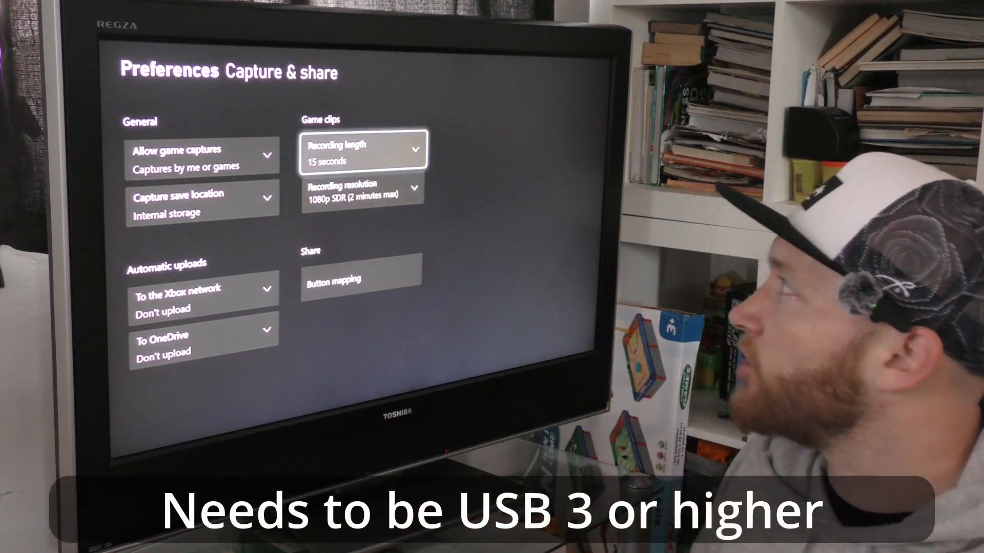
{"action": "left_click", "coordinate": [363, 150]}
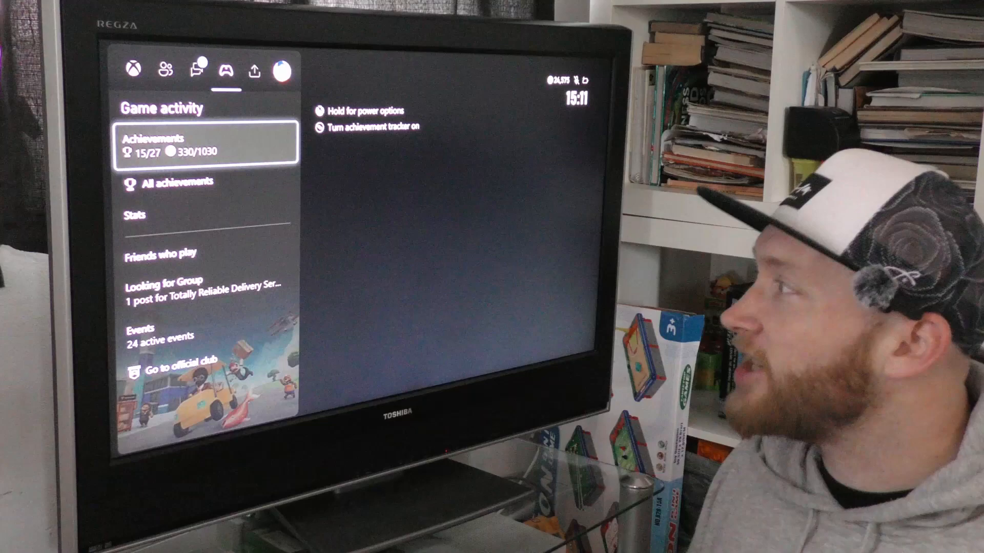
{"action": "left_click", "coordinate": [253, 68]}
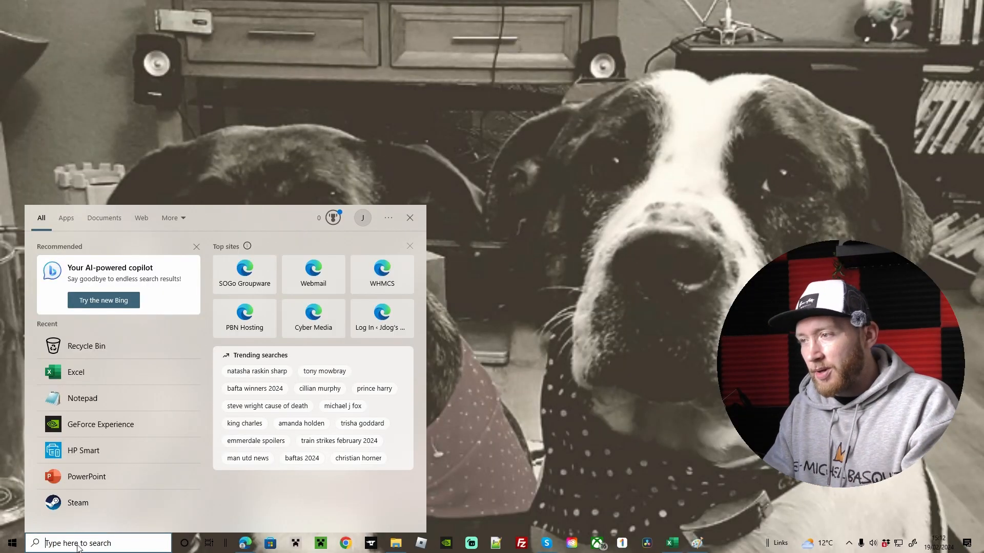
- Search for Xbox, bring up Game Bar with Win+G and try recording the desktop
{"action": "type", "text": "xbox"}
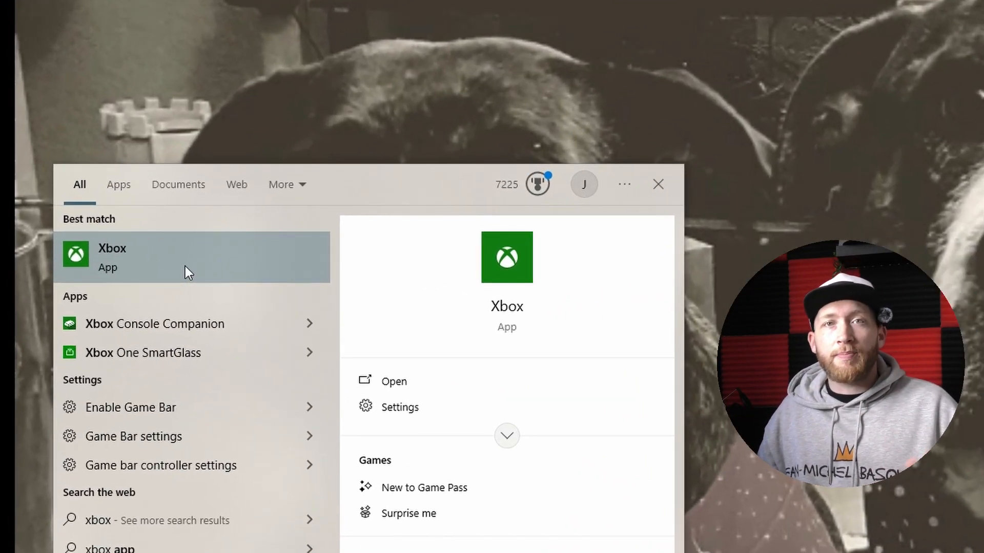
{"action": "key", "text": "Win+G"}
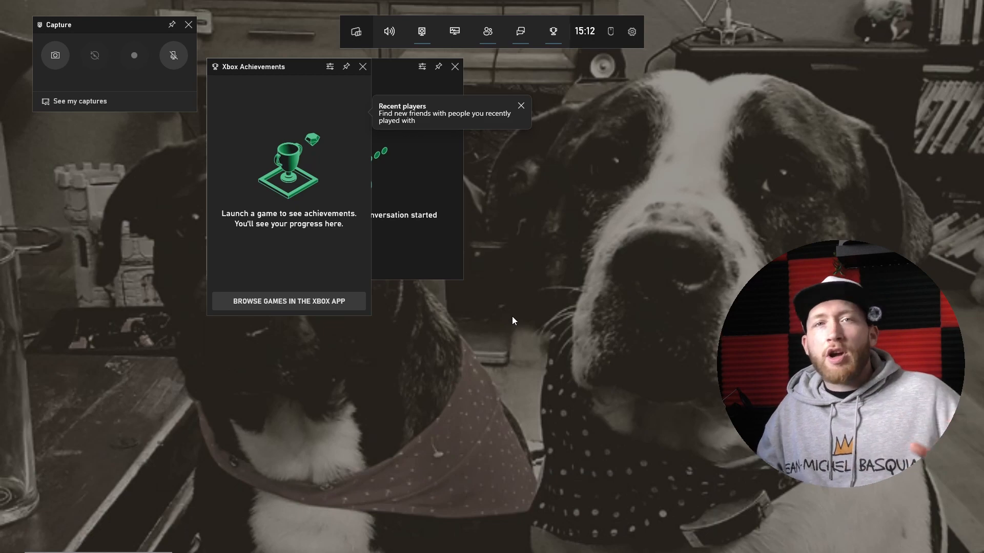
{"action": "left_click", "coordinate": [134, 55]}
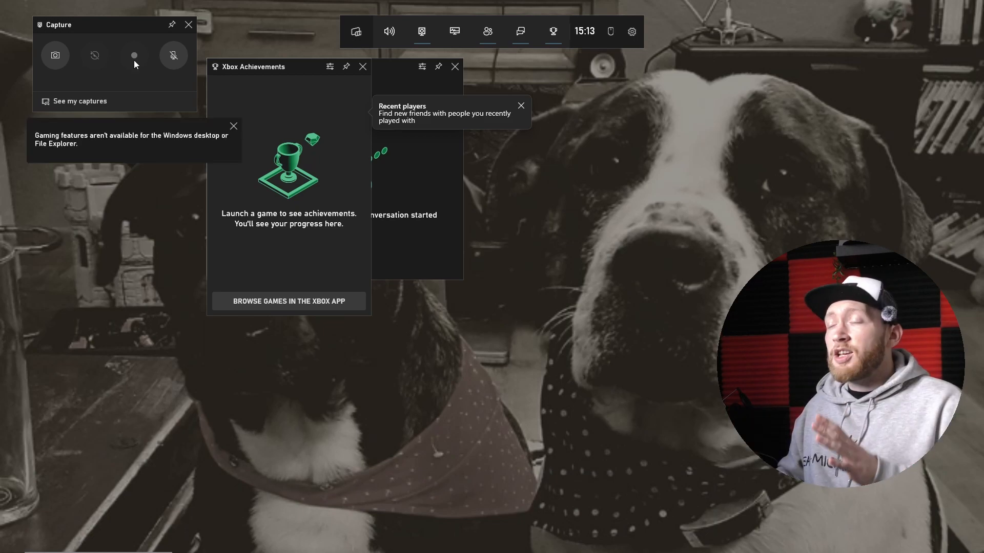
{"action": "mouse_move", "coordinate": [134, 55]}
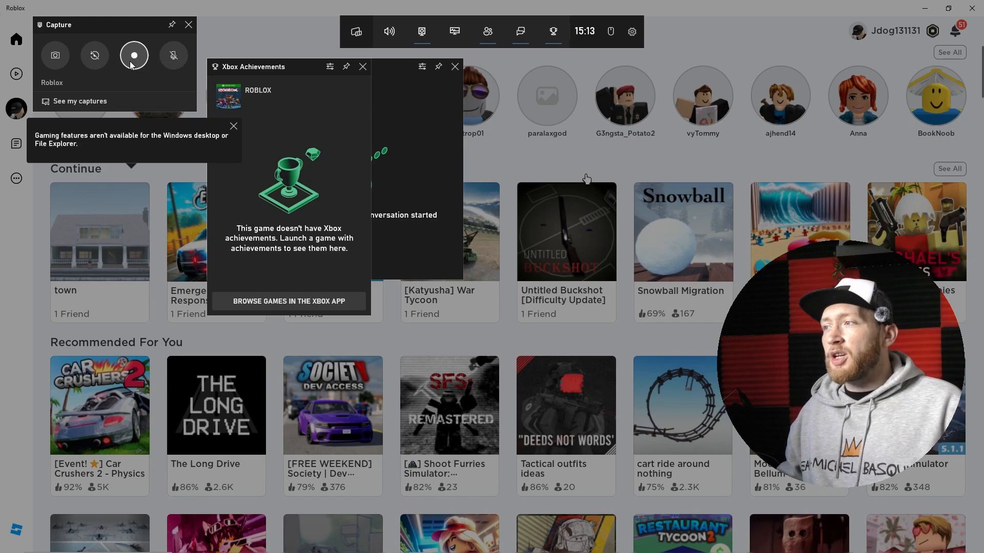
- Record a short Roblox clip, then search Windows for 'geforce experience'
{"action": "left_click", "coordinate": [134, 56]}
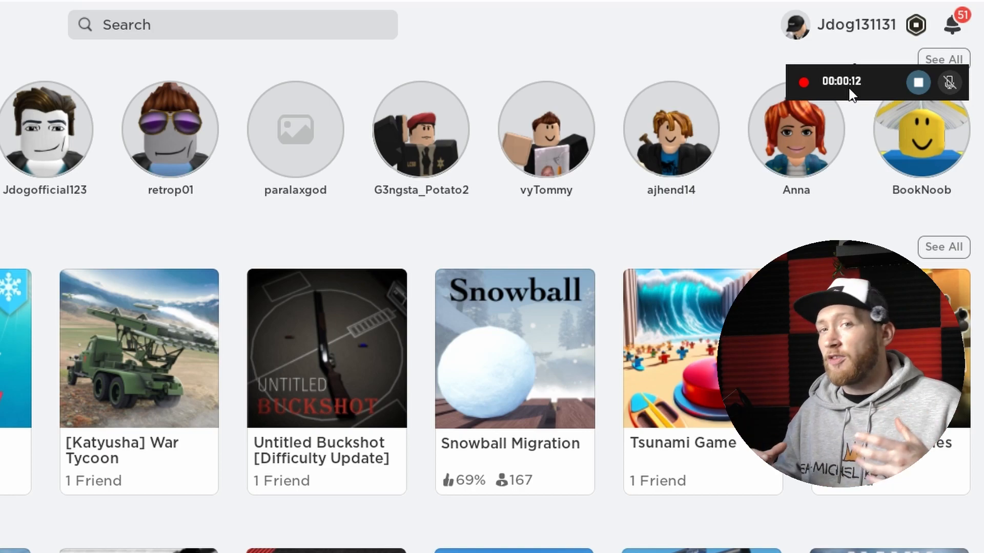
{"action": "left_click", "coordinate": [97, 543]}
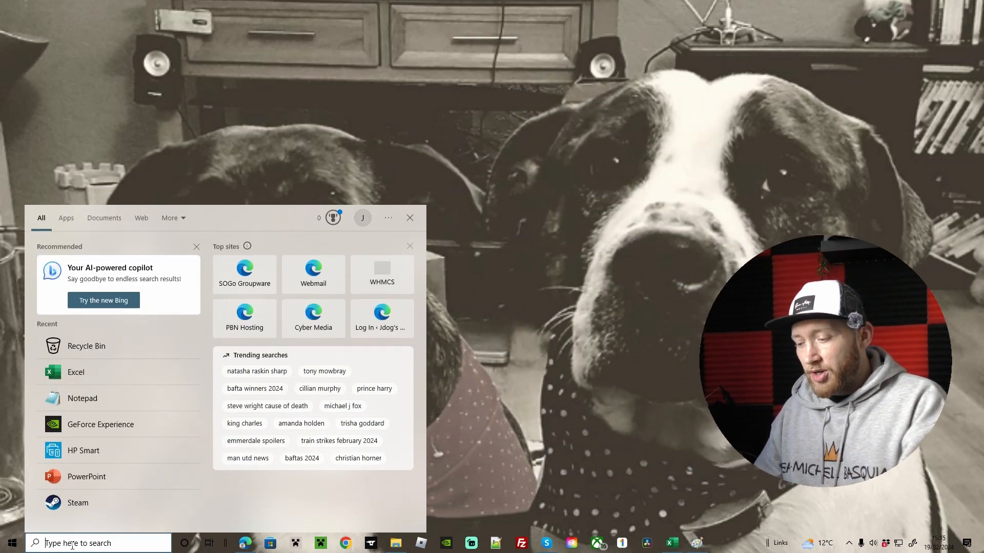
{"action": "type", "text": "geforce experience"}
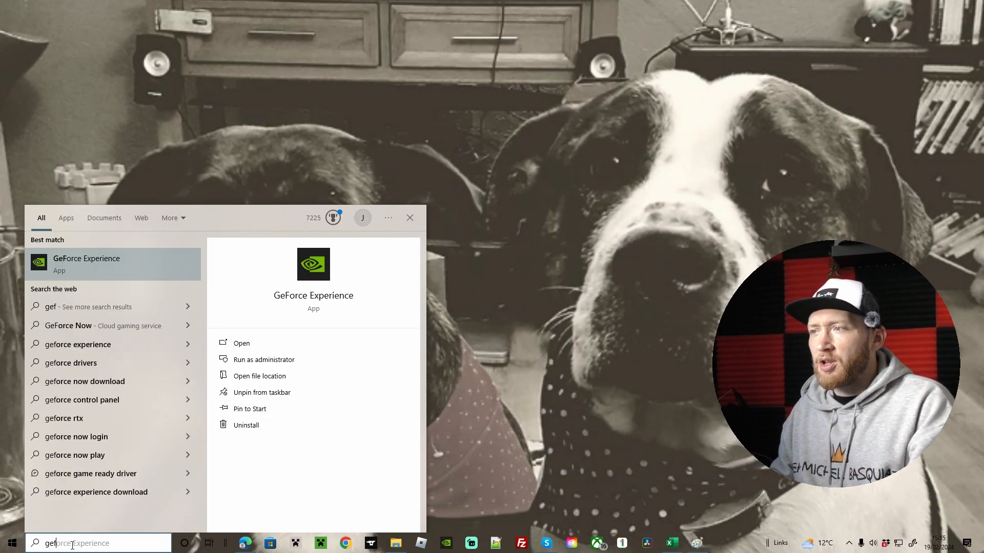